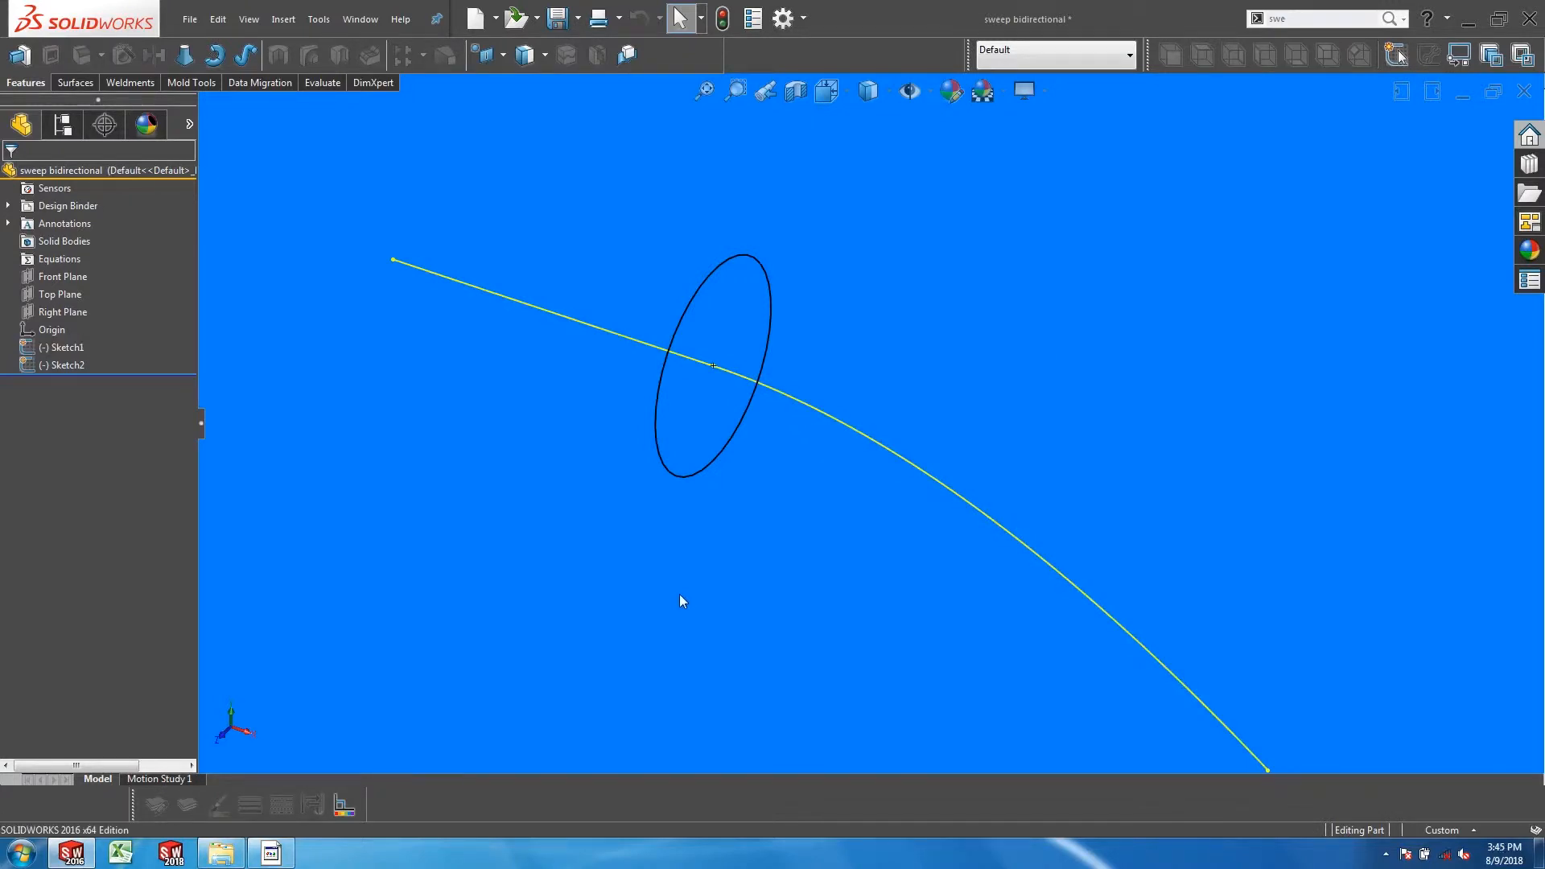
Sweep the circular Sketch2 profile along the Sketch1 path with Direction 1 only
click(713, 367)
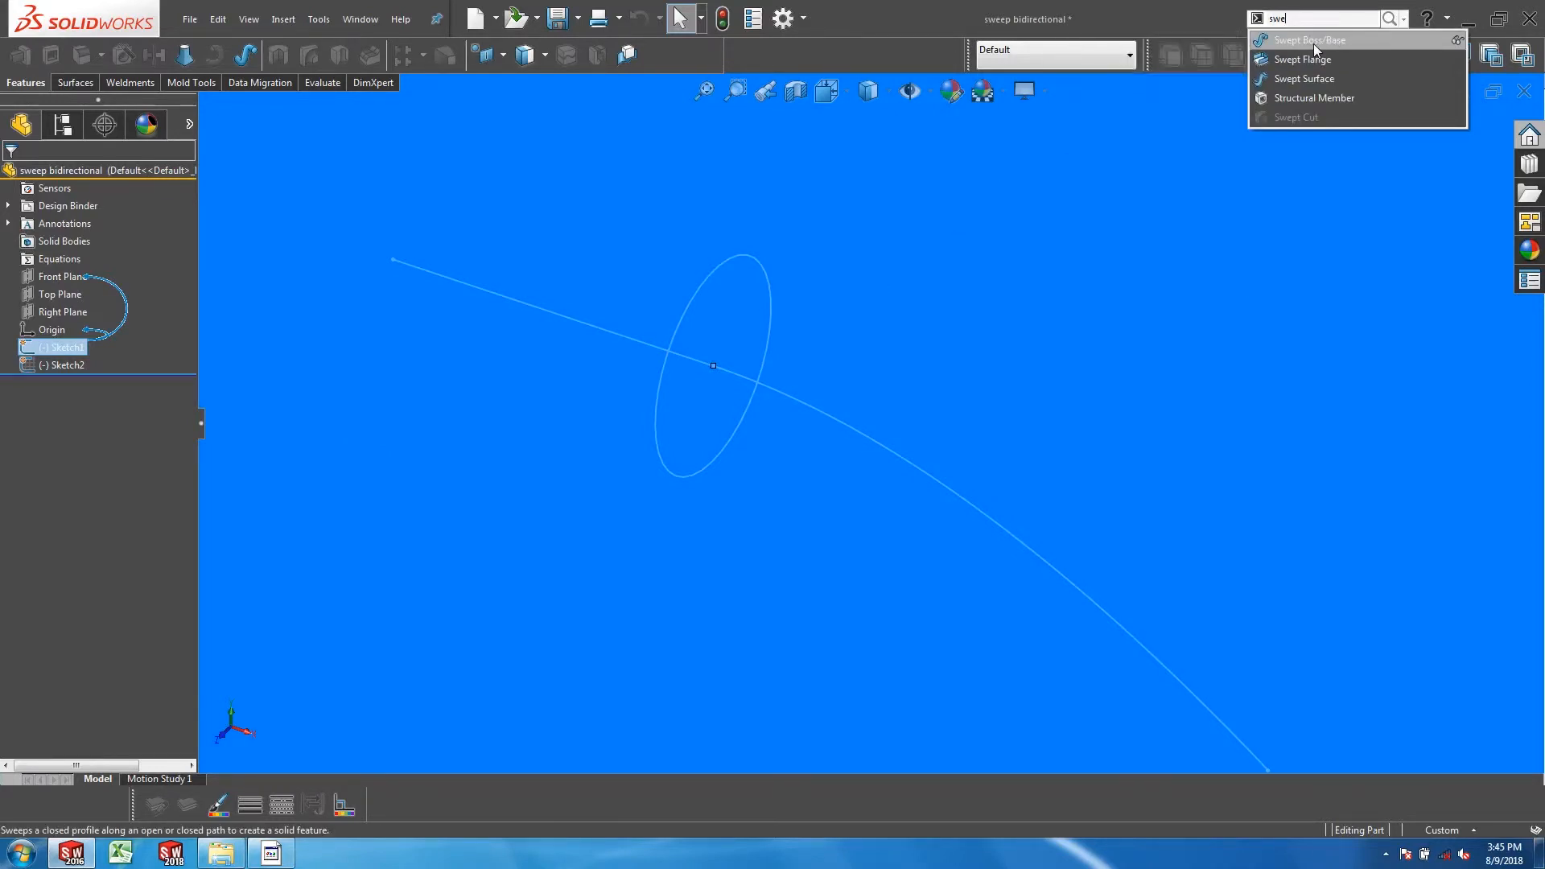
click(1312, 39)
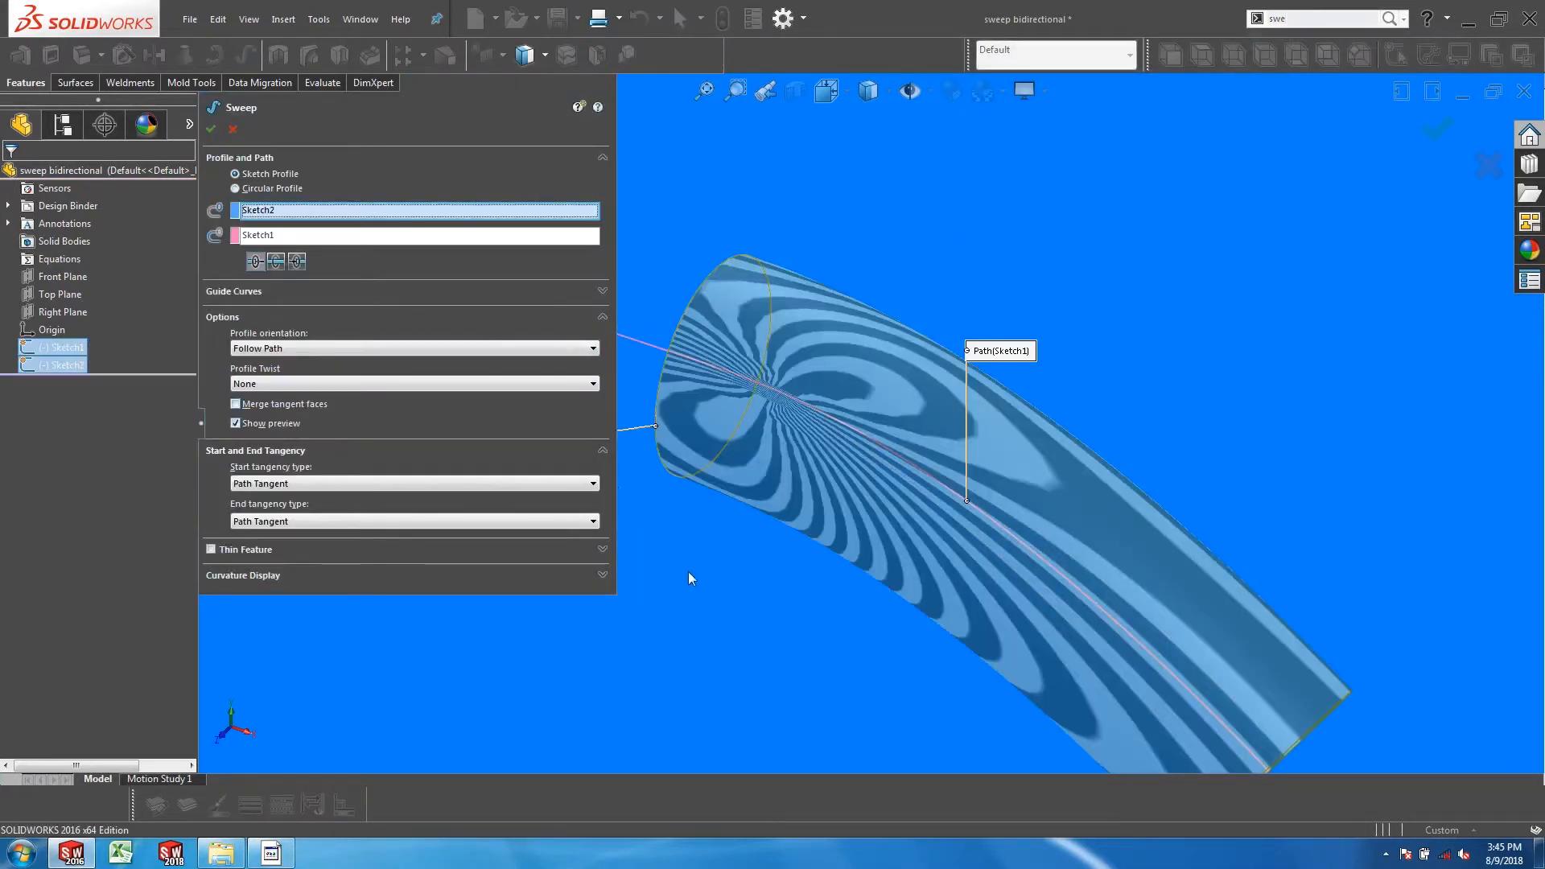
click(254, 261)
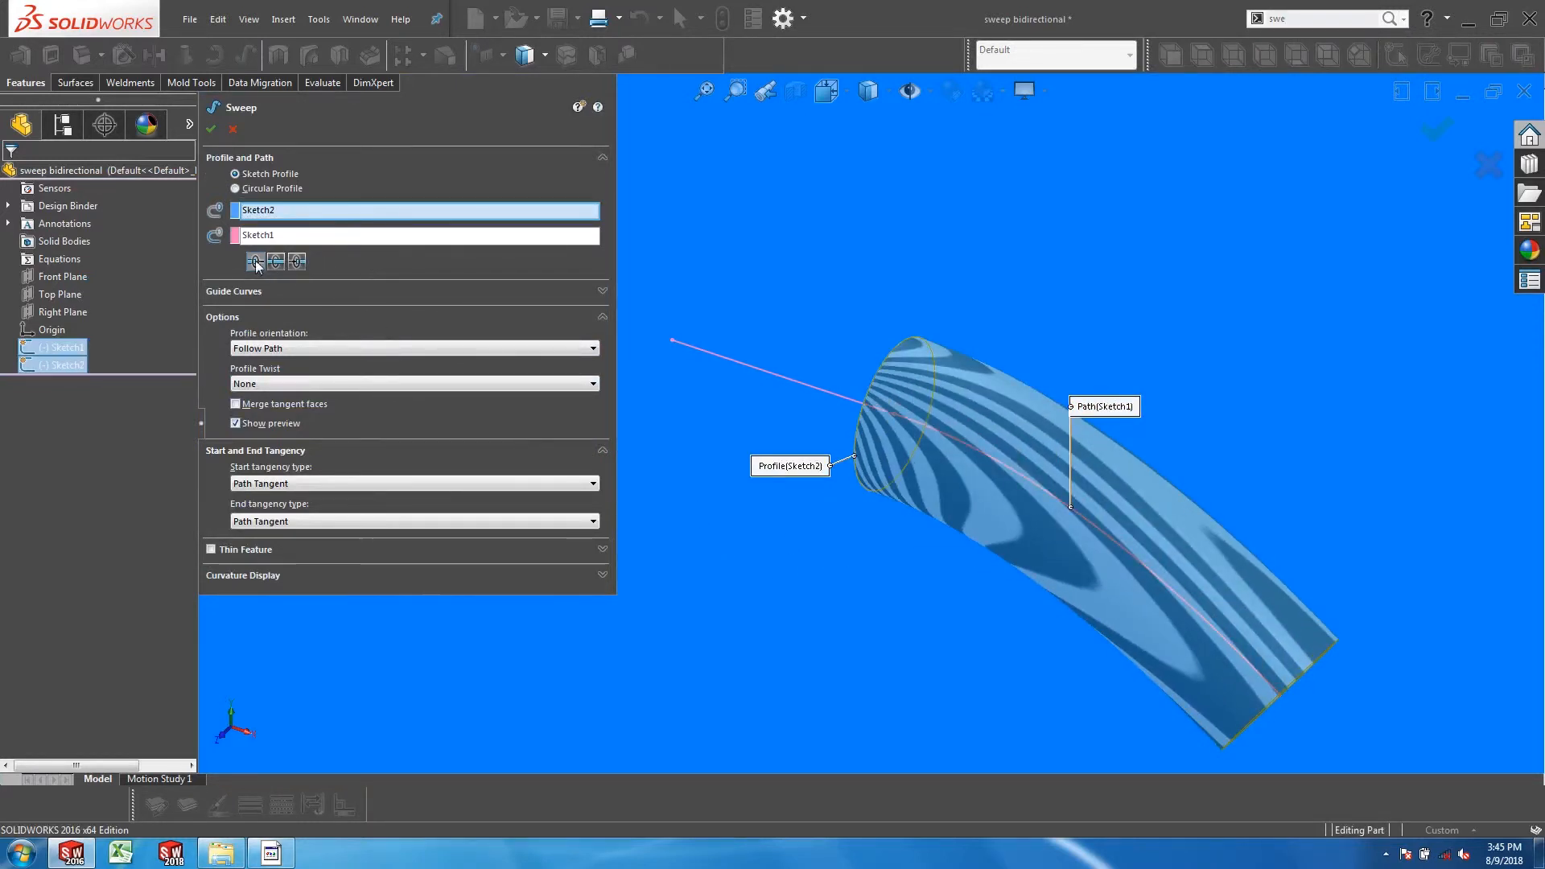
mouse_move(256, 261)
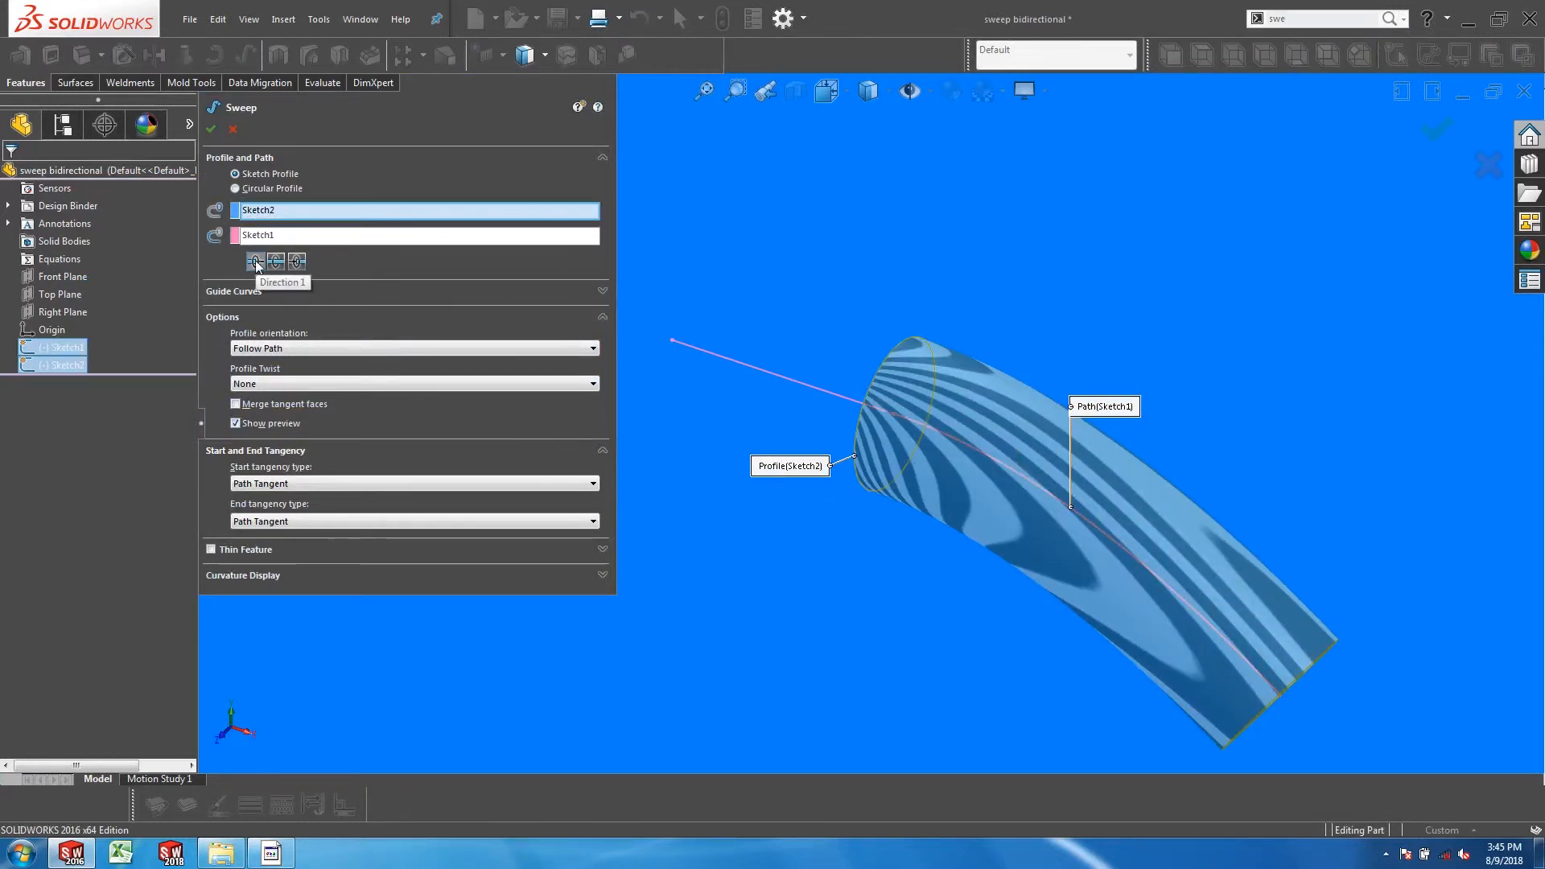